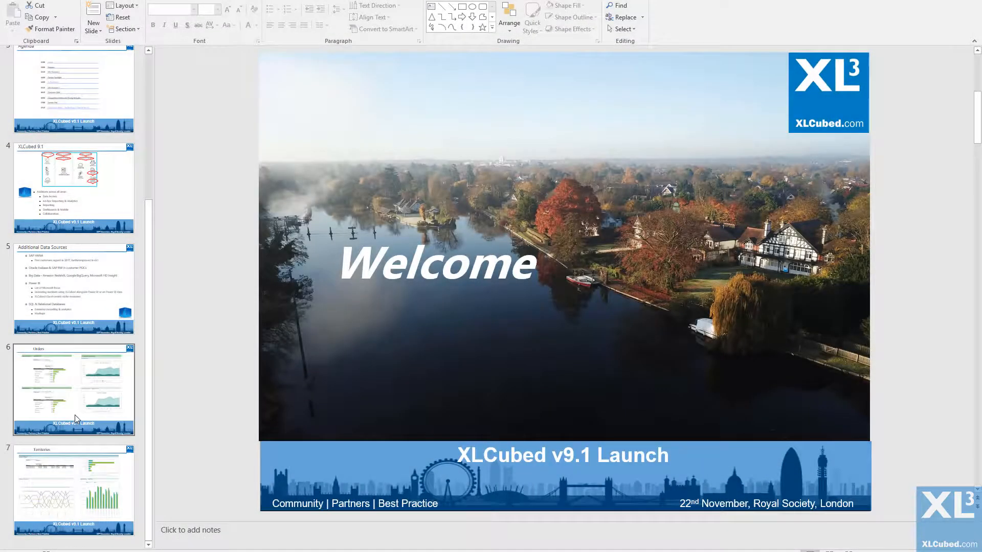
View the launch deck's Orders slide (slide 6), then the Territories slide (slide 7)
left_click(73, 388)
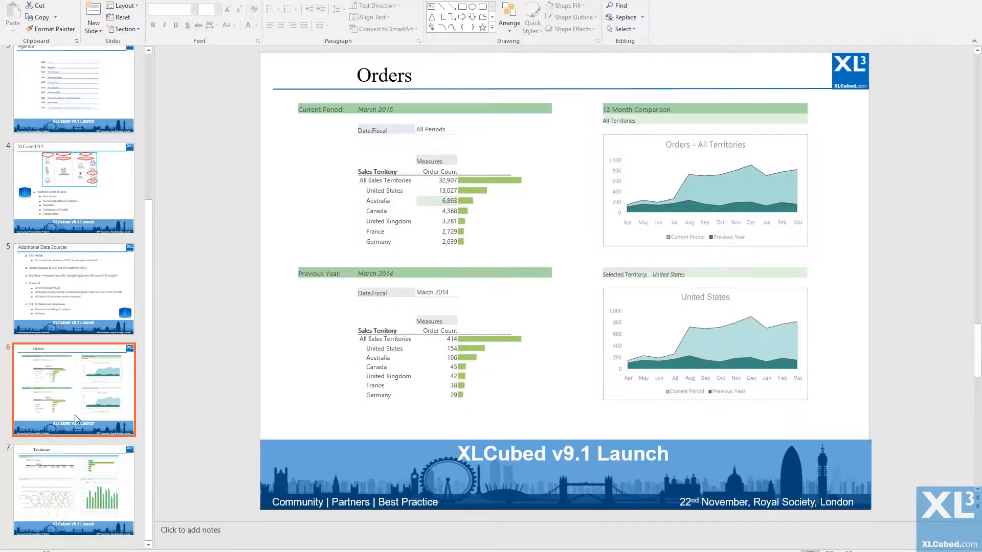
left_click(73, 488)
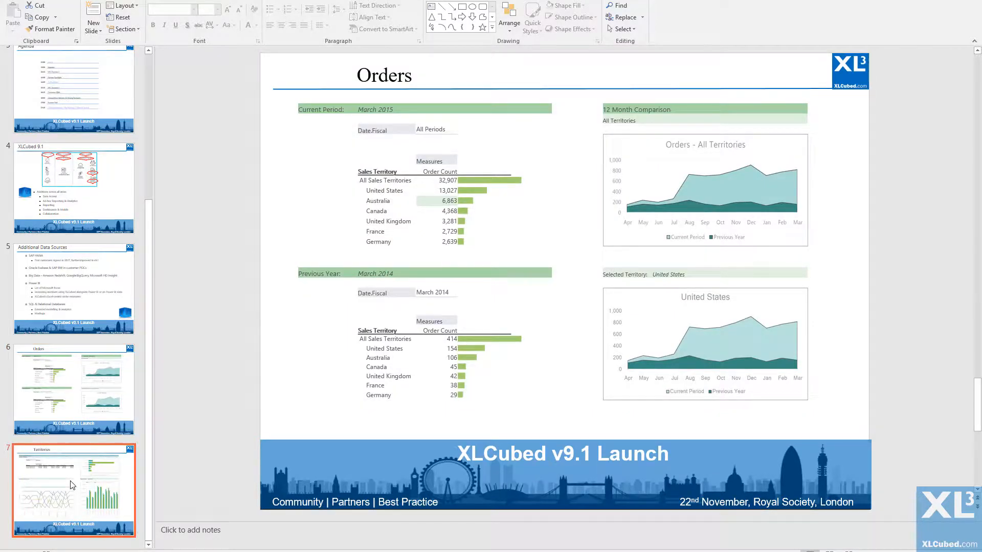
left_click(73, 488)
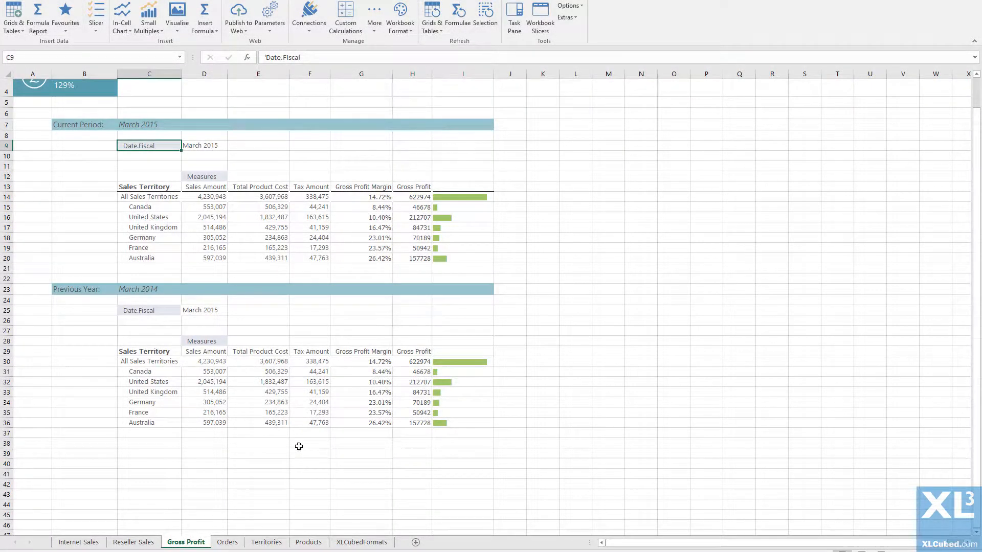
mouse_move(238, 533)
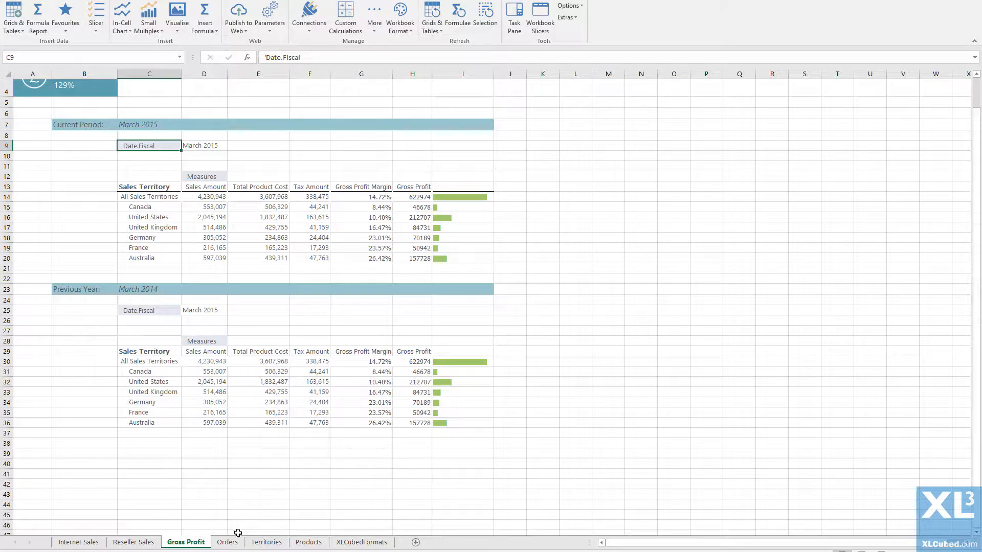
View the Orders sheet, then the Territories sheet
left_click(227, 541)
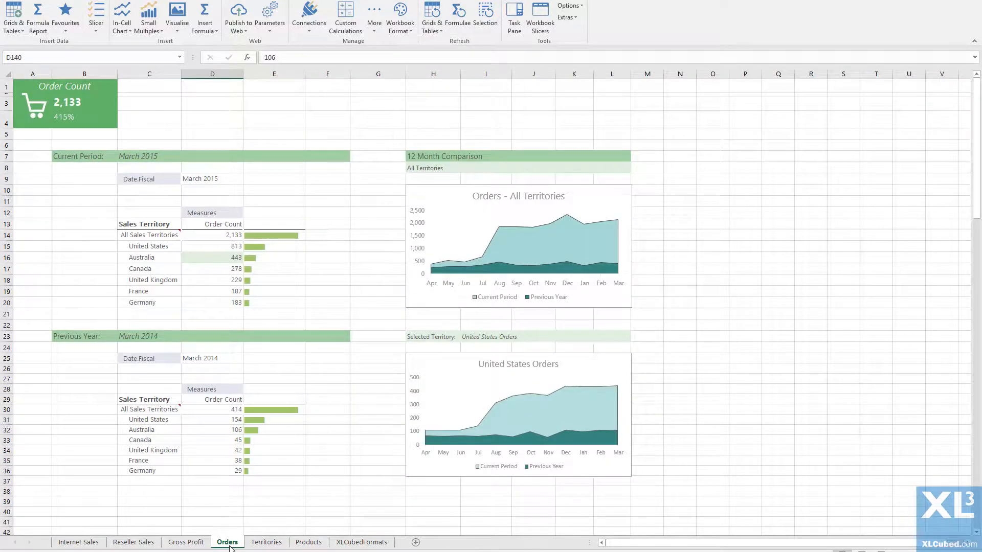
left_click(265, 542)
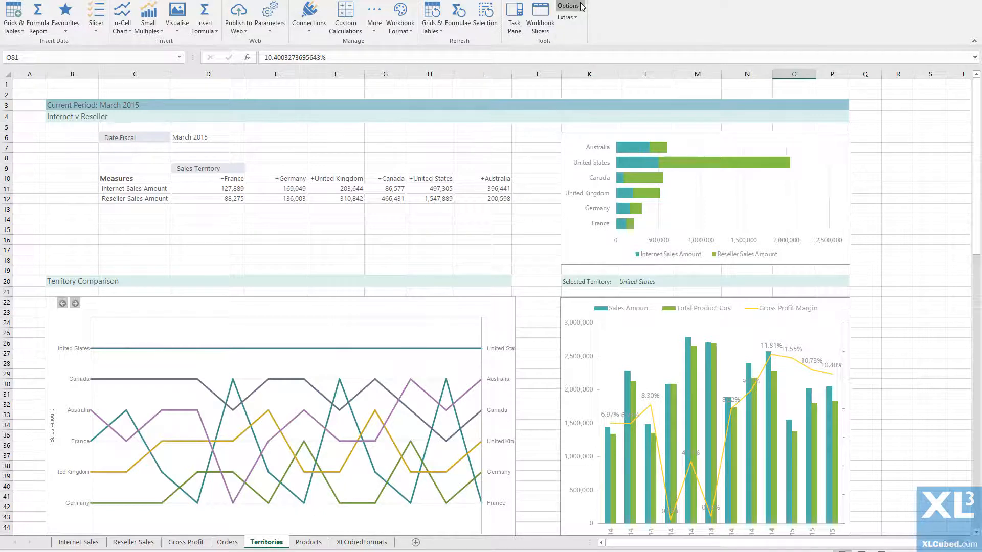
Enable Allow save to PowerPoint slideshow in the workbook's PowerPoint settings
left_click(567, 6)
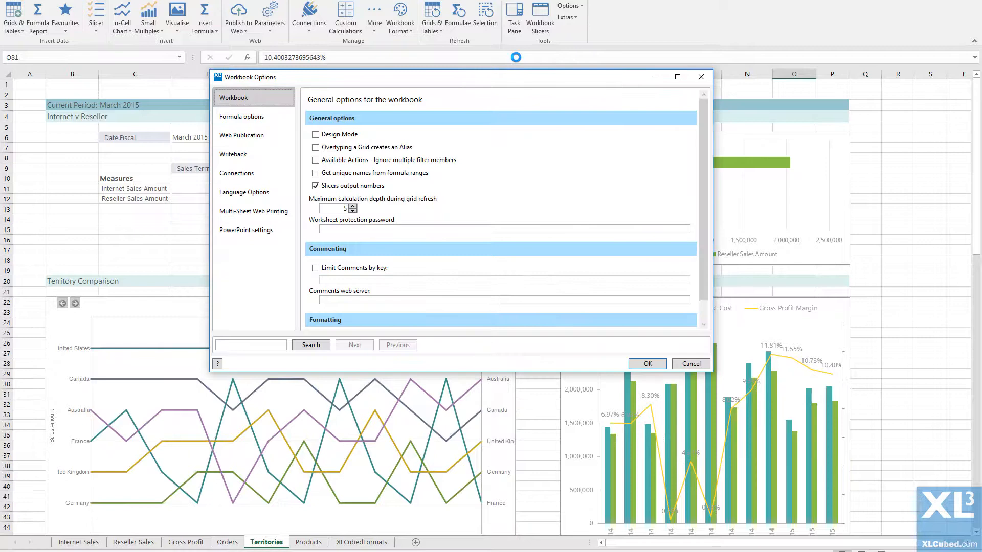
left_click(246, 229)
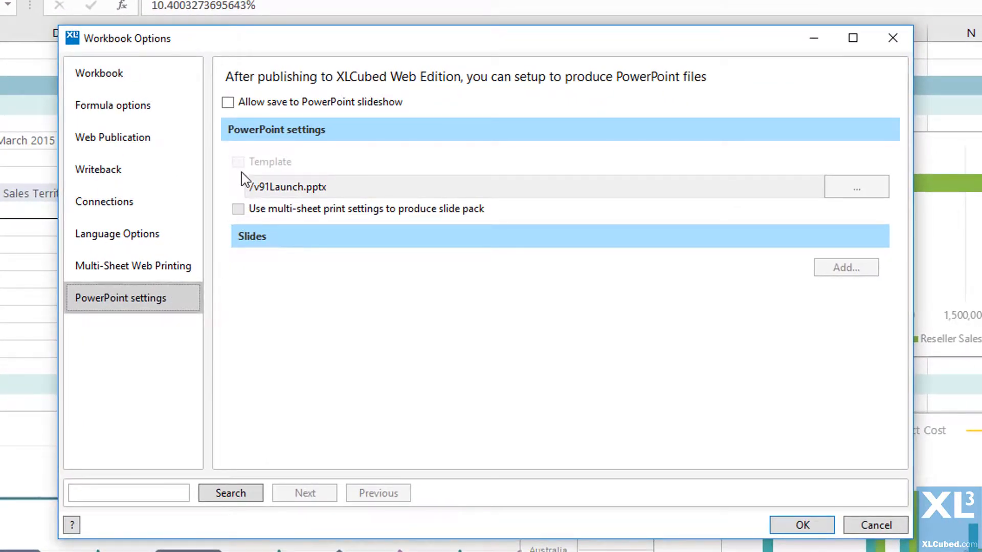
left_click(228, 102)
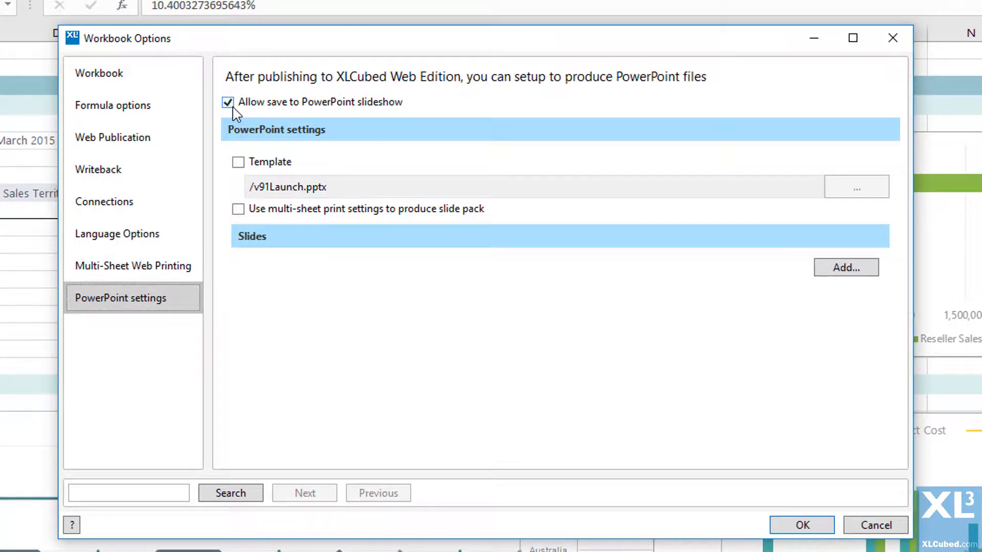
mouse_move(650, 237)
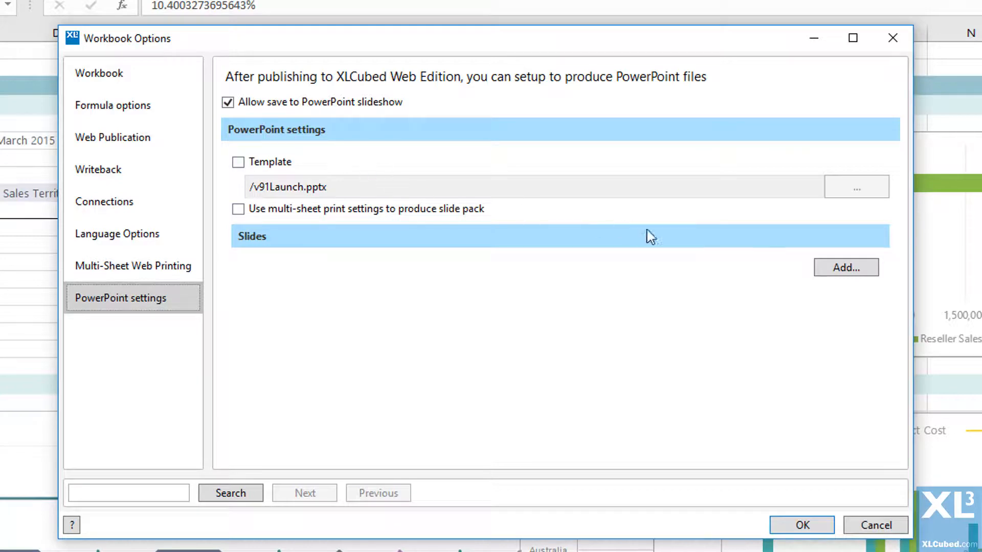
Add slides from the Territories range A2:Q51 and the Orders range A6:O41
left_click(845, 267)
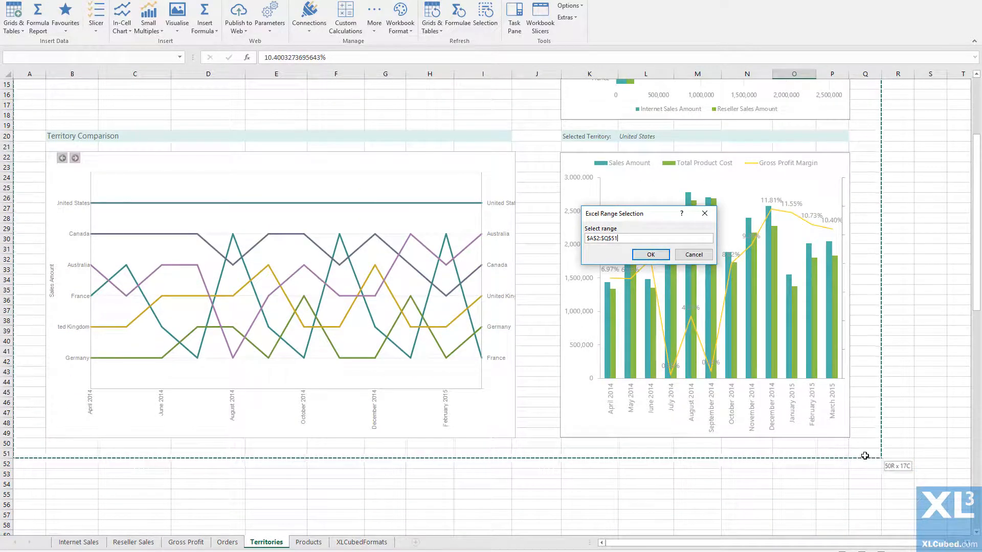
left_click(649, 254)
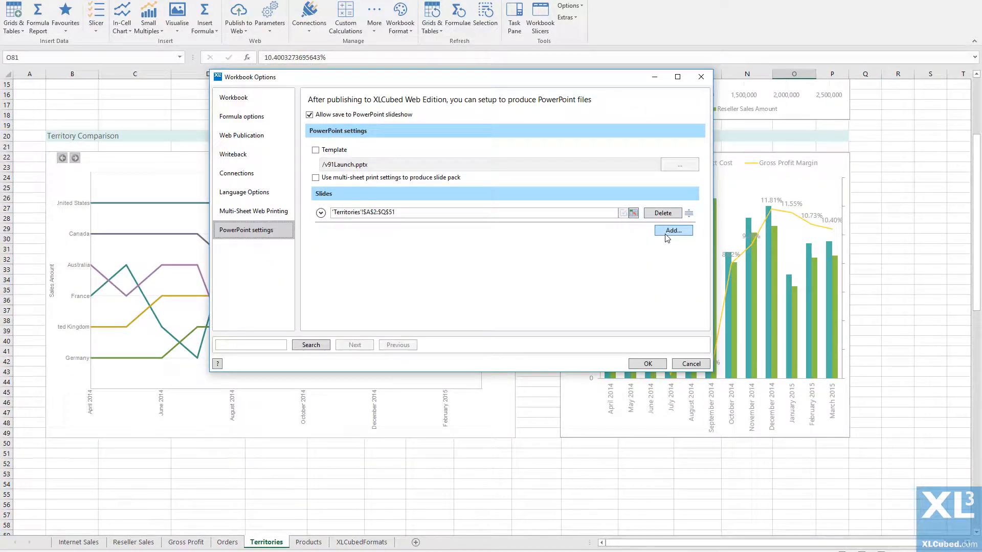
left_click(672, 229)
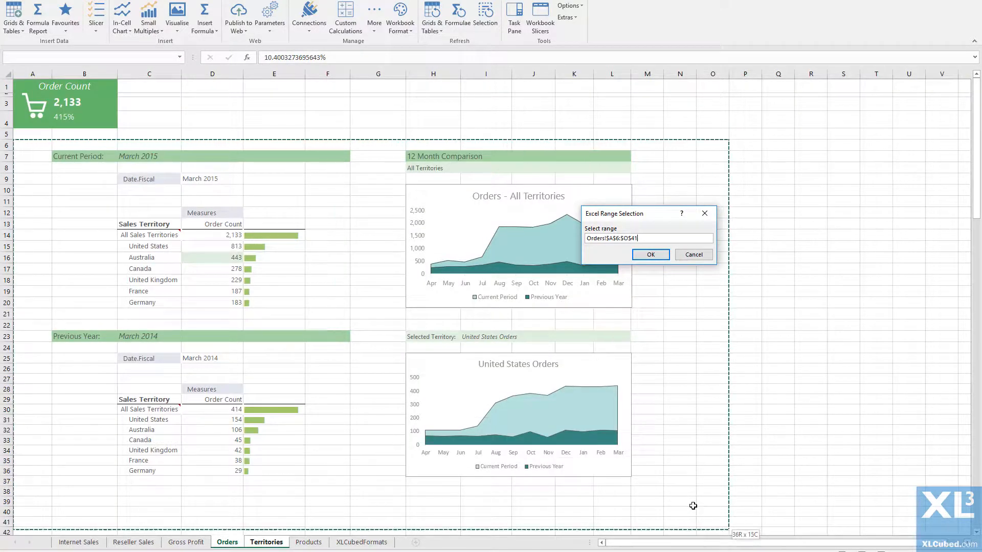
left_click(649, 254)
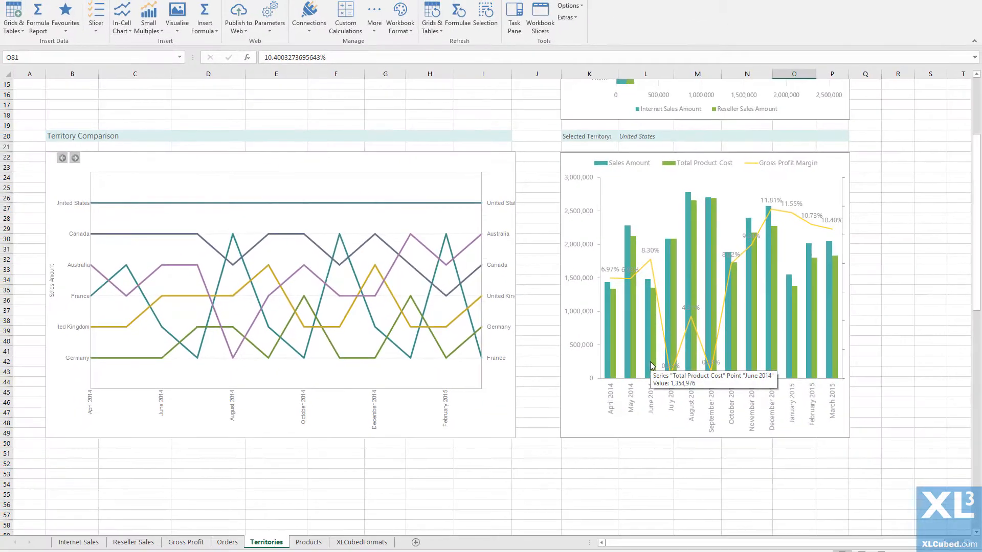
mouse_move(237, 14)
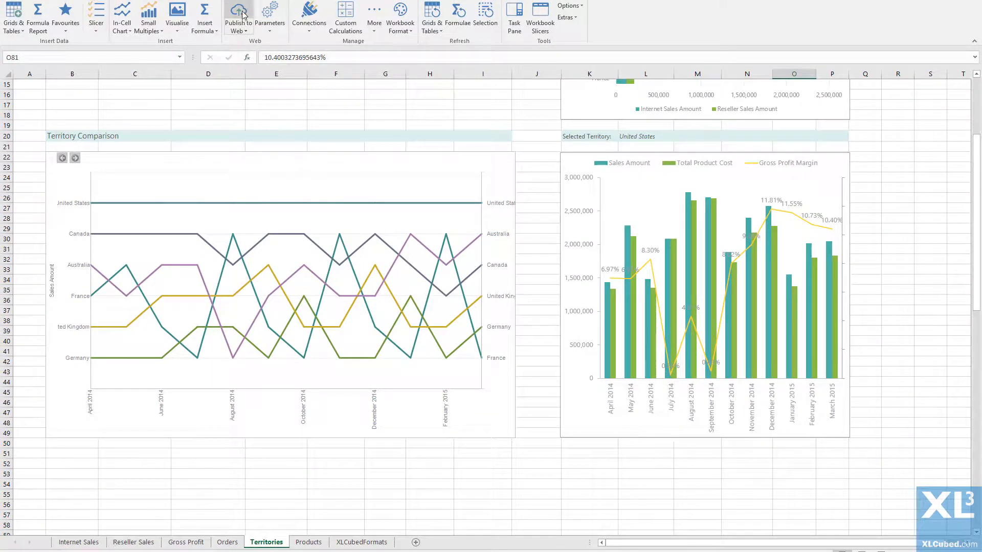
Publish the workbook to the web and open the Management > Sales Details report
left_click(237, 15)
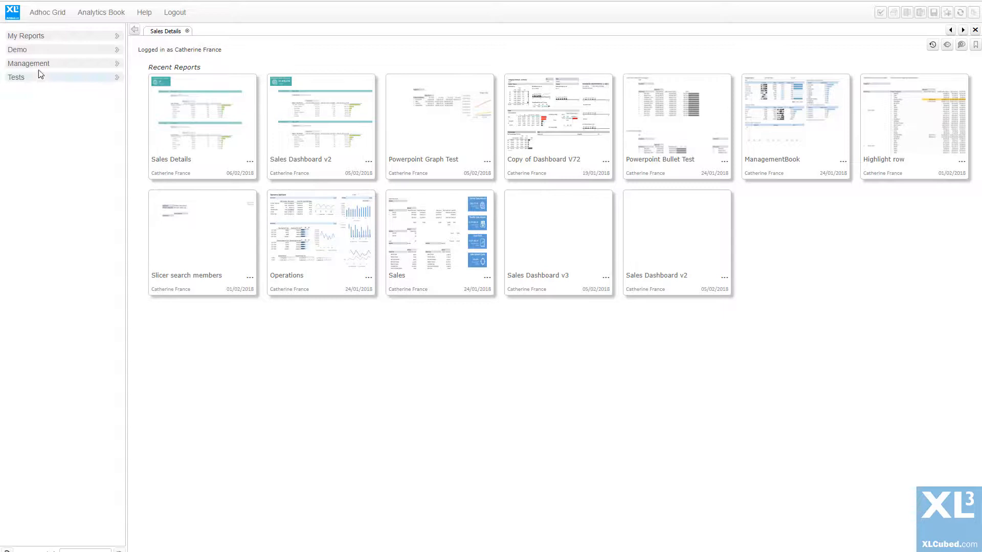
left_click(28, 63)
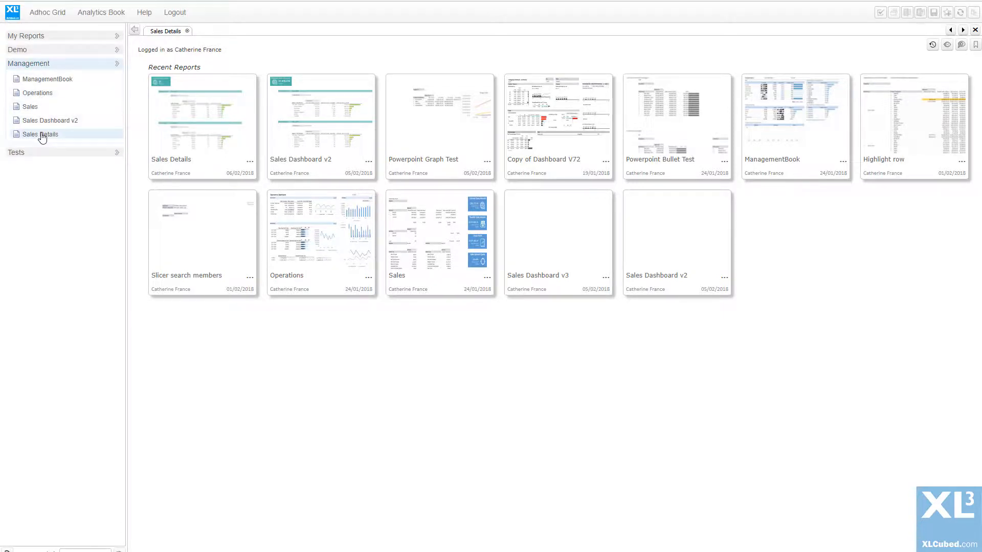
left_click(39, 134)
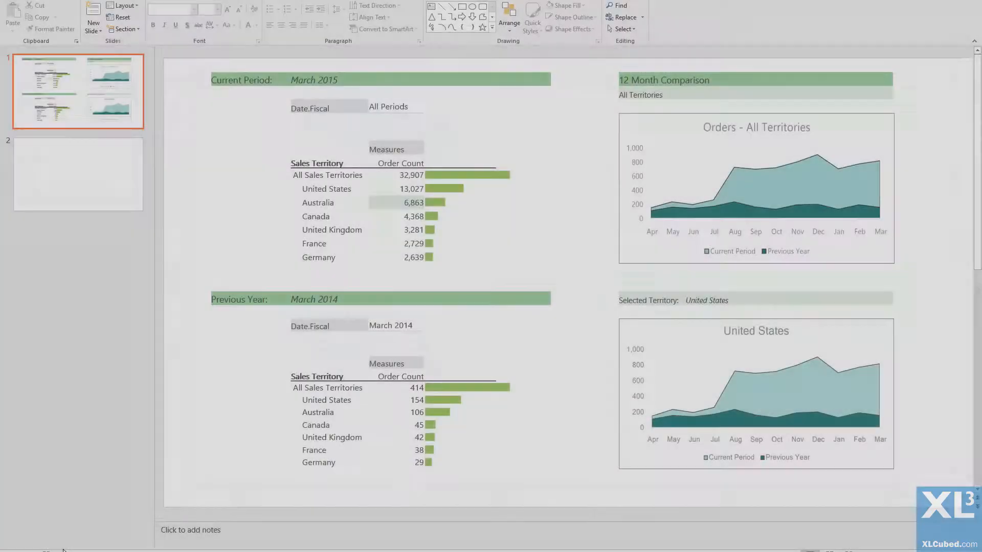
Inspect the second exported slide and its oversized Territory Comparison chart
left_click(78, 173)
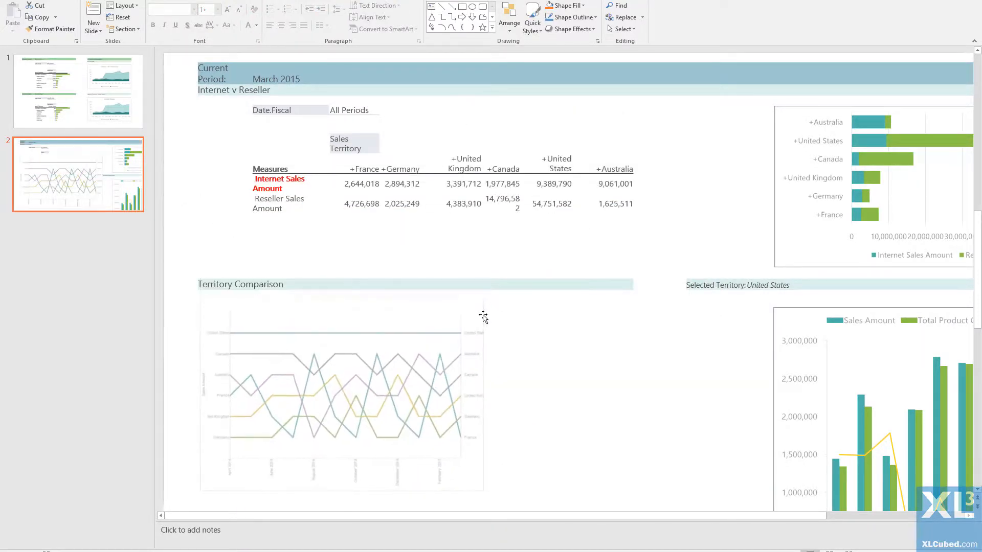
left_click(341, 394)
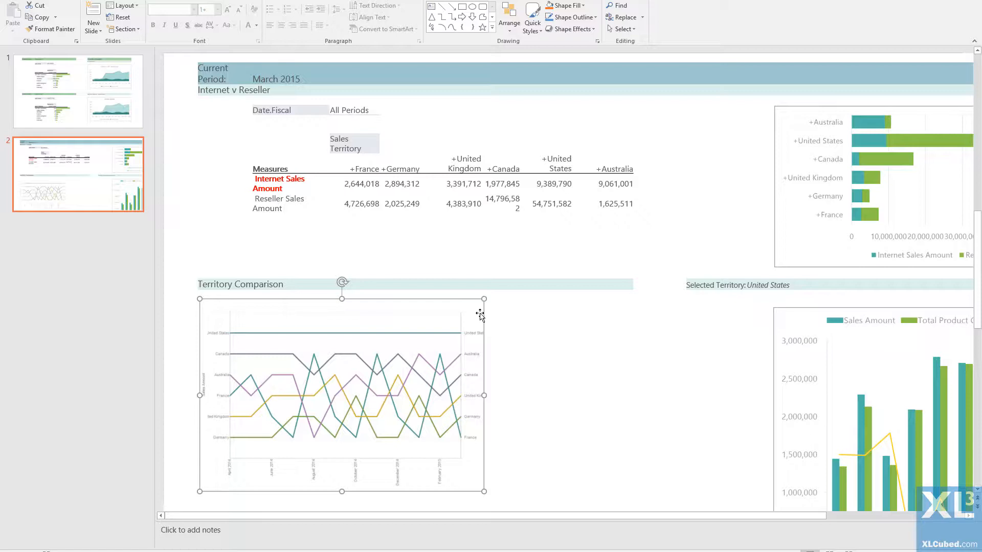
mouse_move(472, 324)
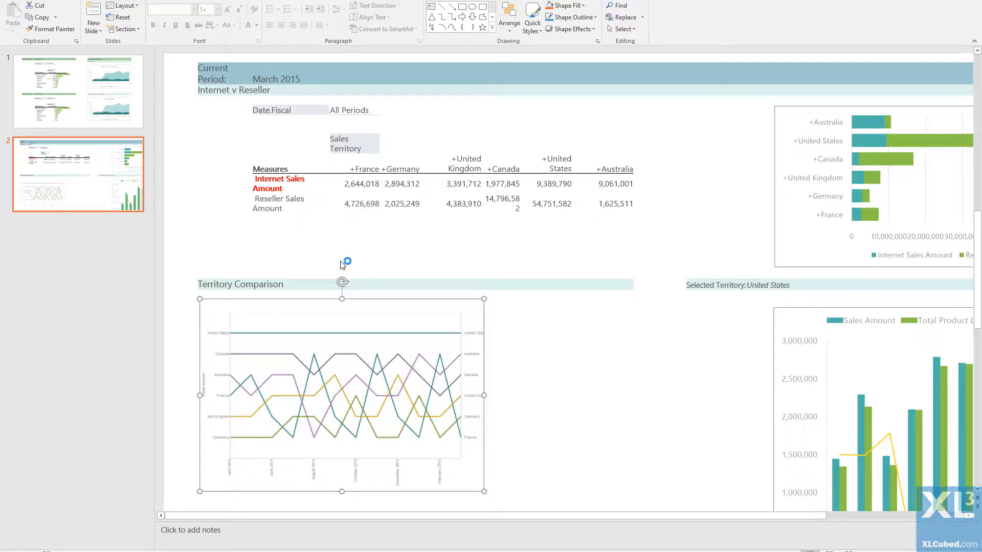
left_click(69, 97)
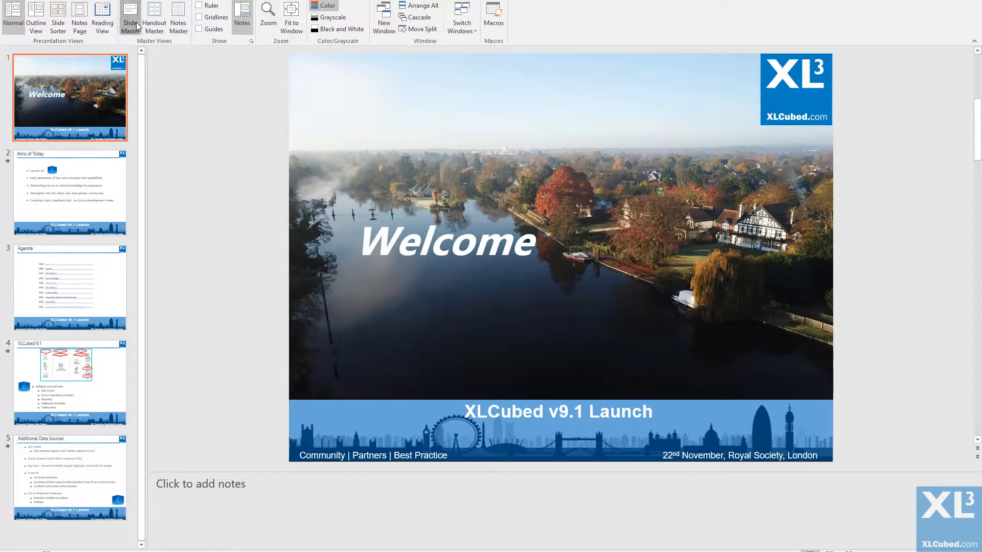
In Slide Master view, check the XLCubedNoTitle and titled layout names without renaming them
left_click(130, 18)
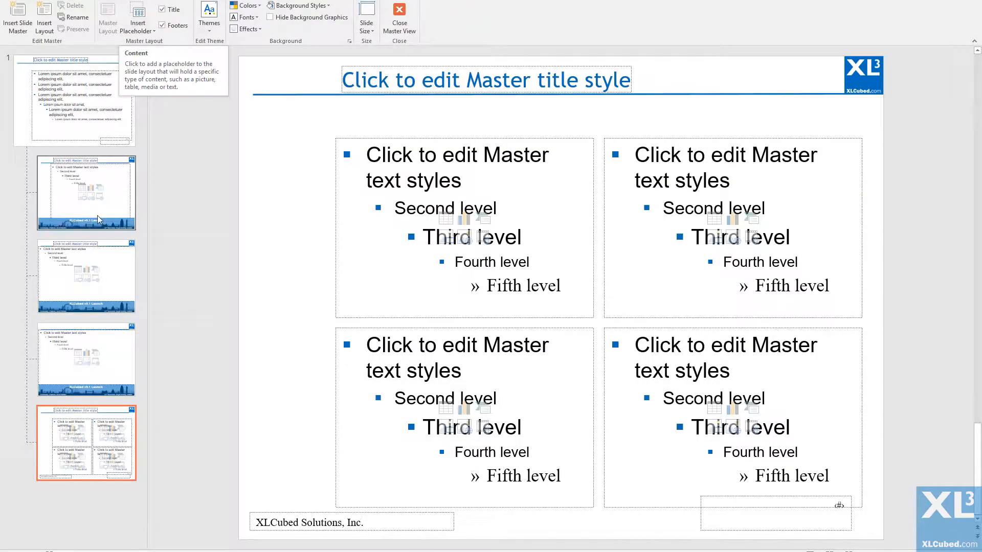
mouse_move(86, 360)
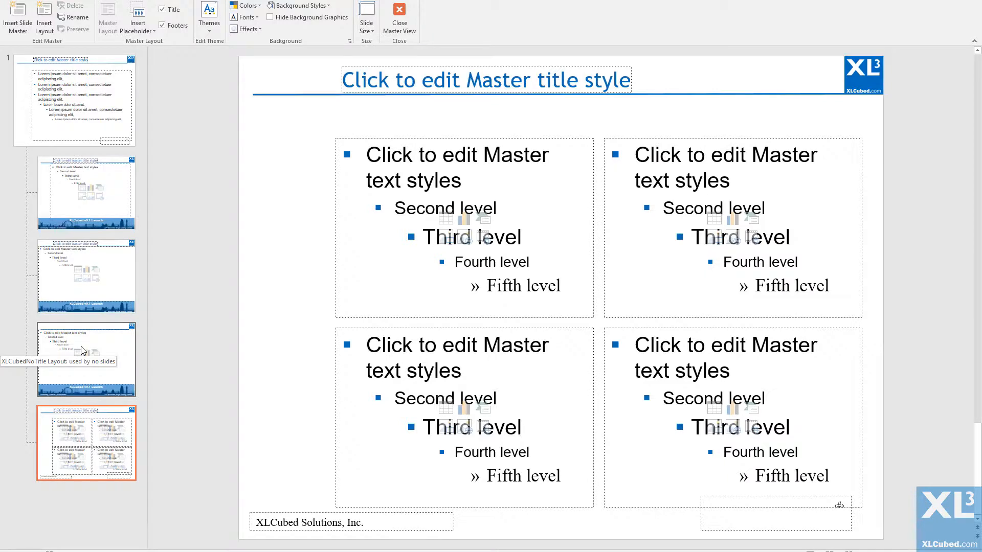
left_click(77, 17)
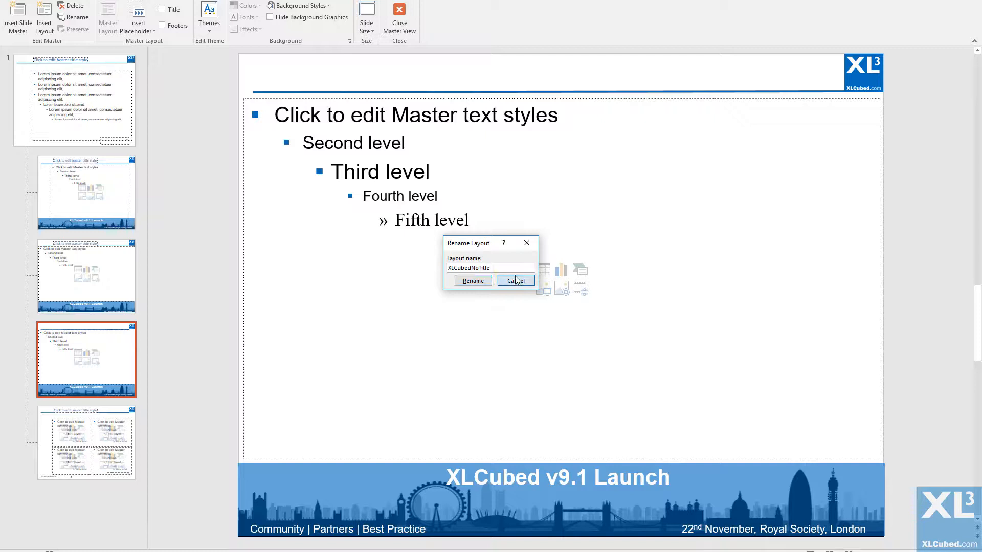
left_click(515, 280)
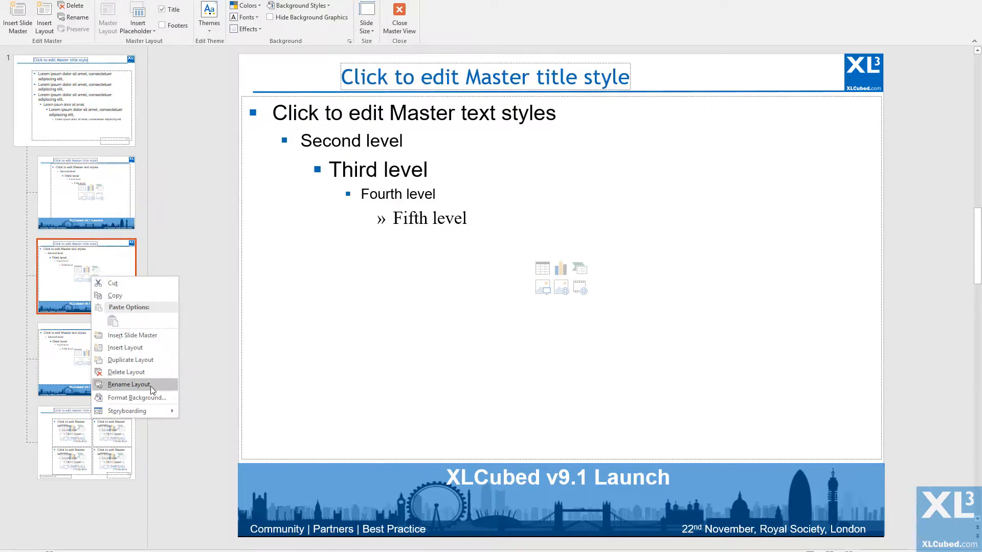
left_click(130, 384)
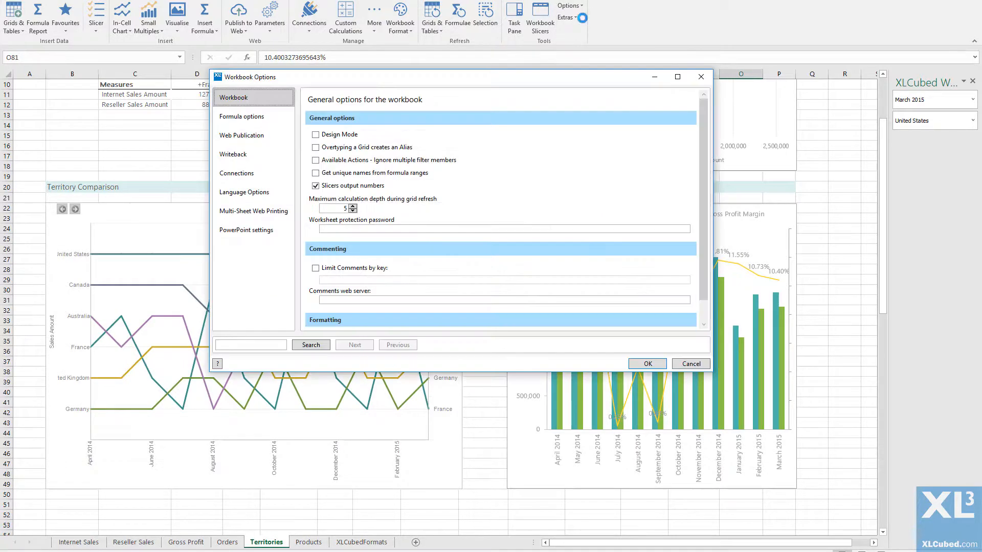
Enable a custom PowerPoint template and select v91Launch from the web server
left_click(246, 230)
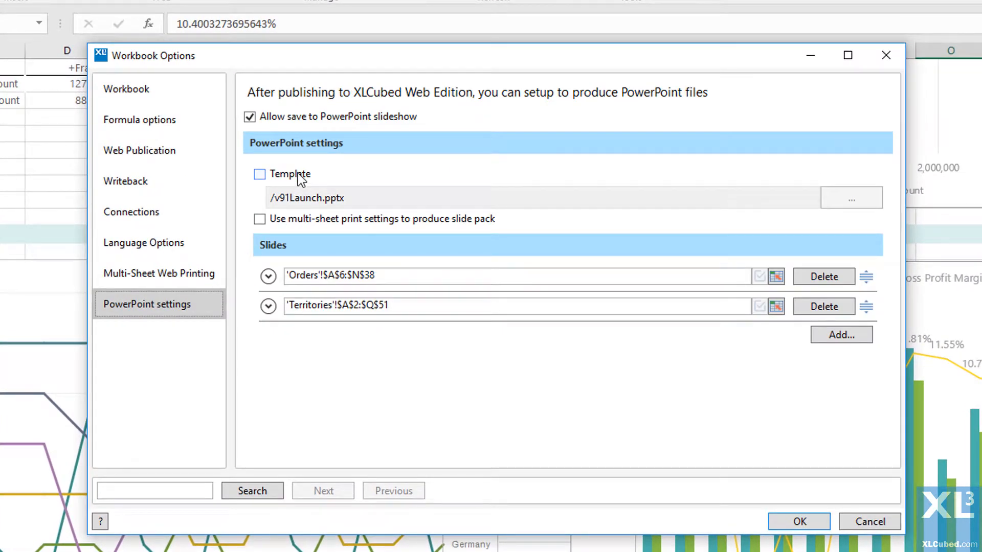
left_click(260, 174)
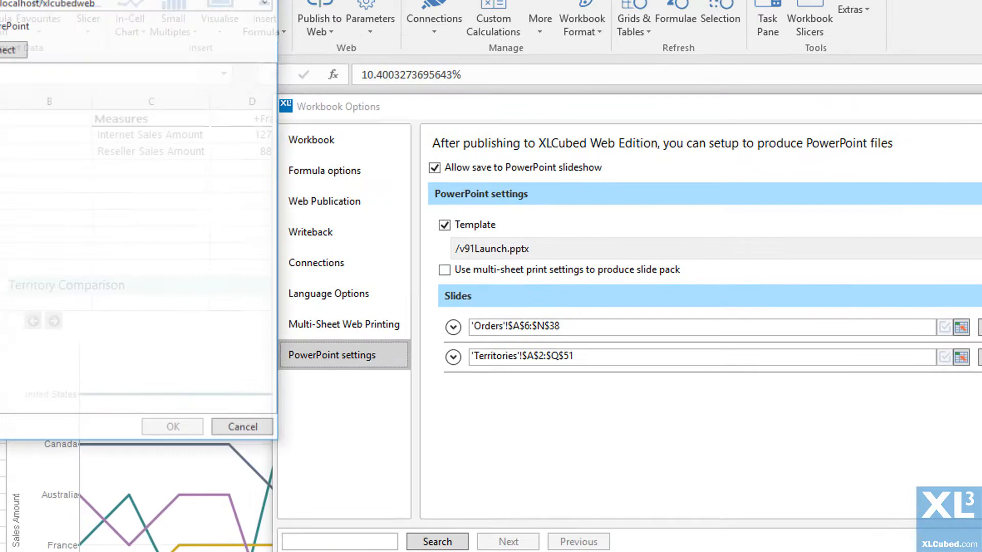
left_click(63, 67)
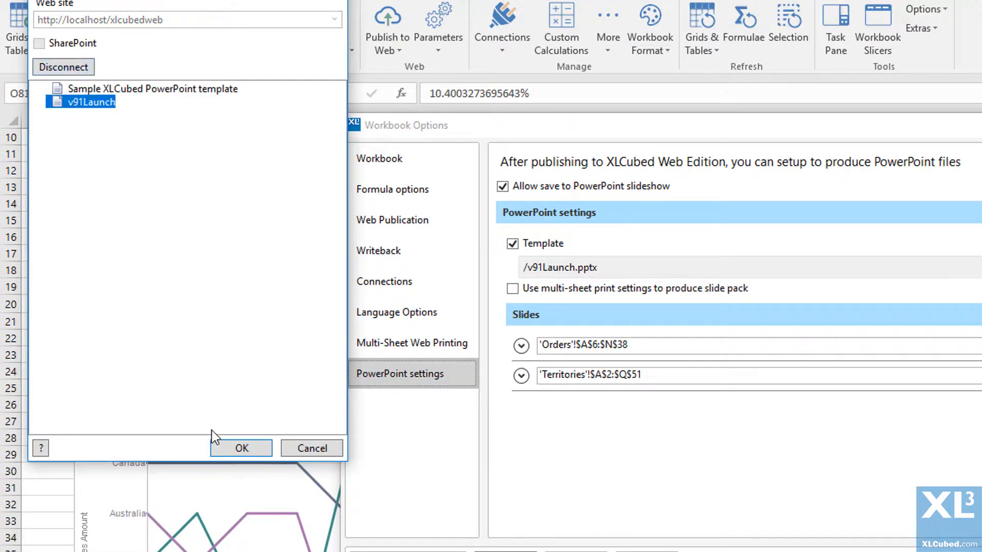
left_click(240, 447)
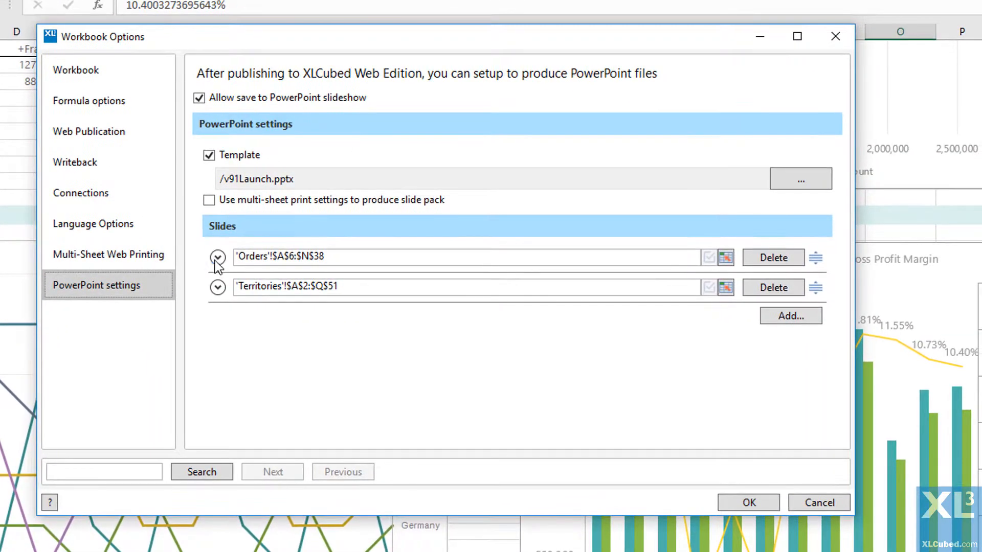
Title the Orders and Territories slides, resize content to fit, keeping Orders' aspect ratio
left_click(217, 257)
type("Ord")
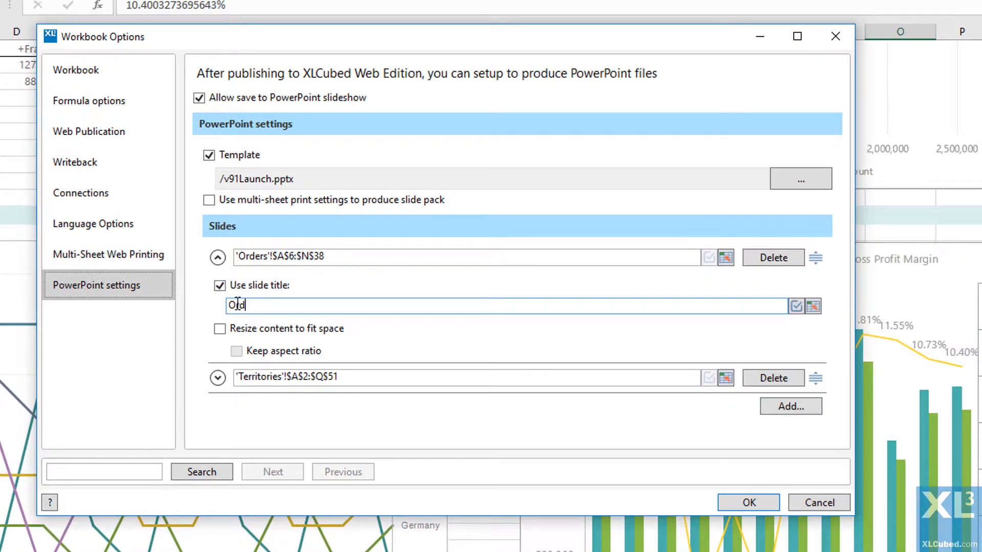
left_click(220, 328)
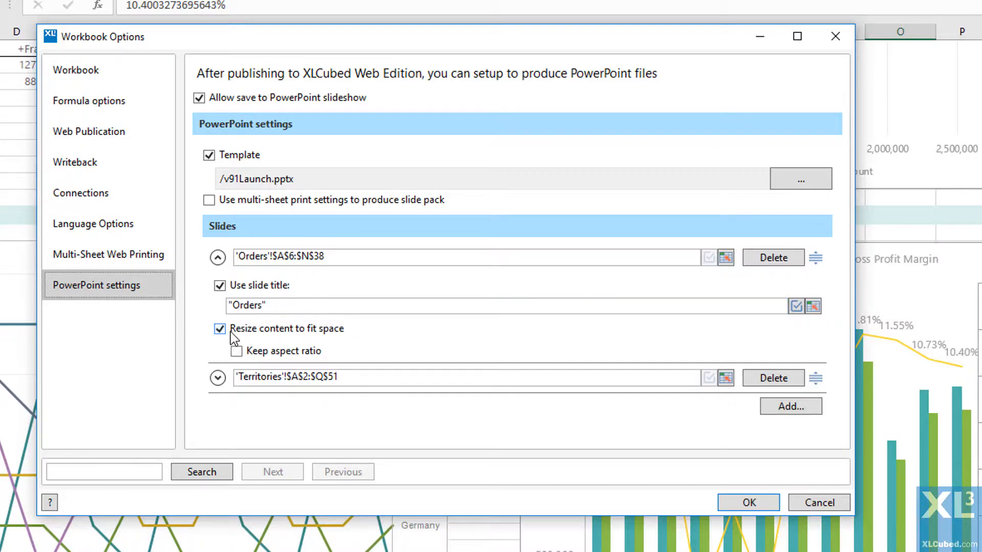
left_click(237, 351)
type("Territ")
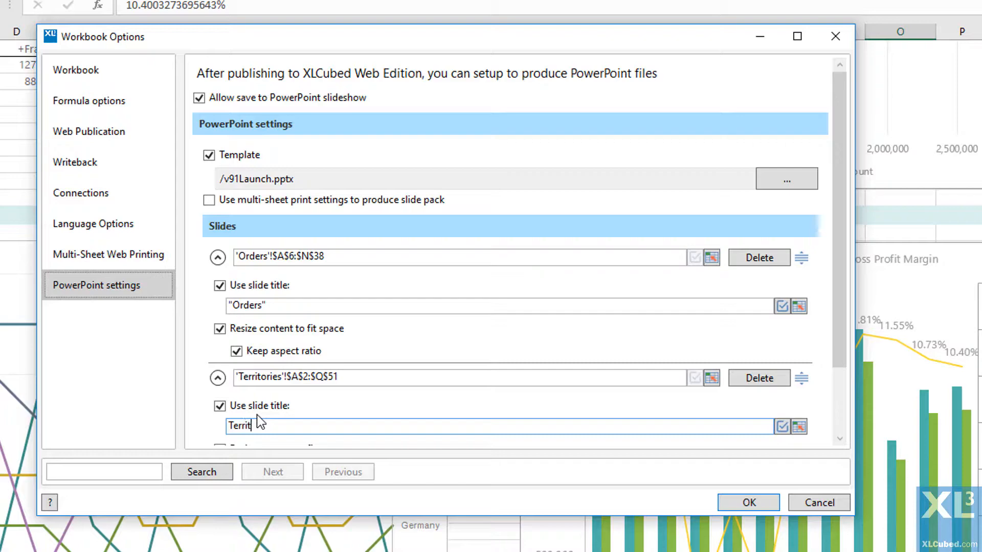
scroll("down", 3)
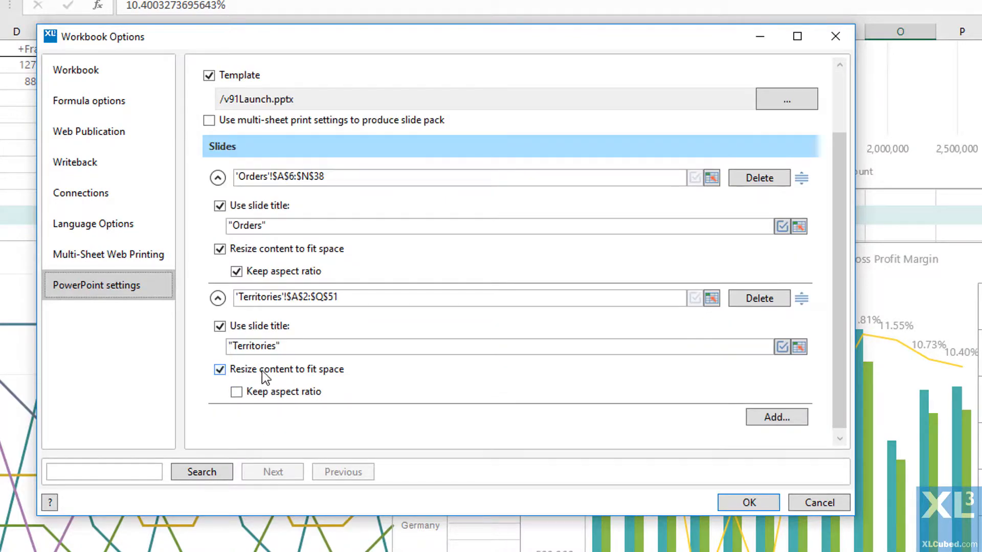
left_click(747, 502)
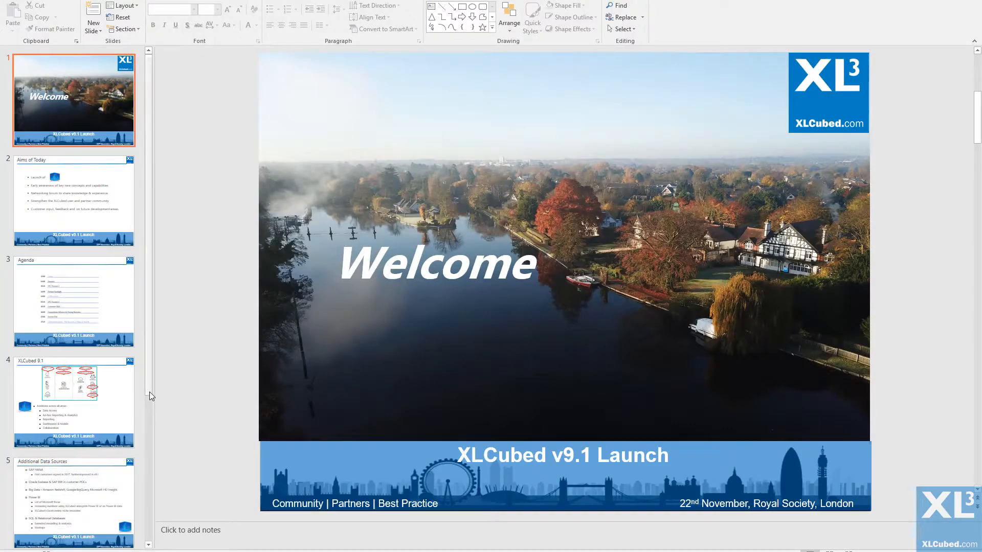
Review the titled Orders (slide 6) and Territories (slide 7) slides in the deck
scroll("down", 3)
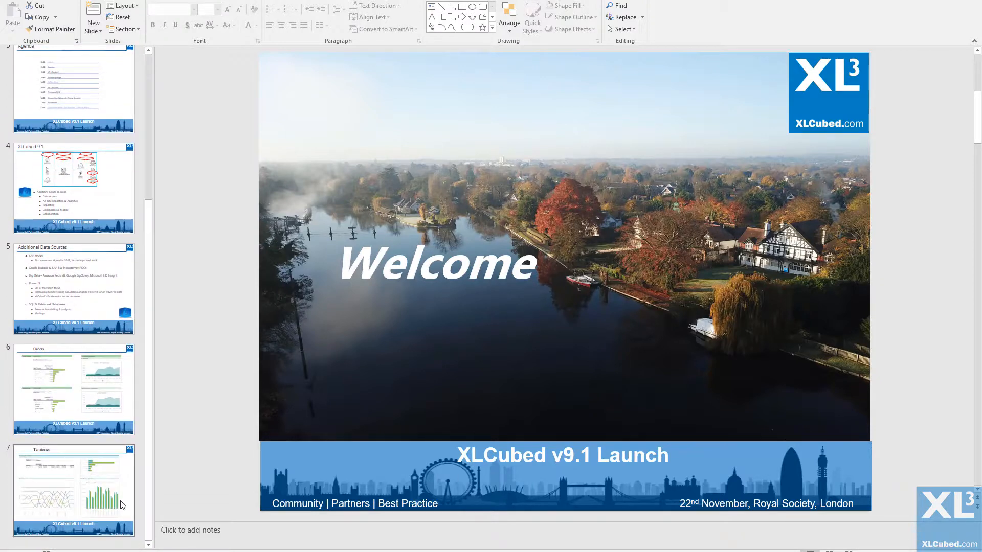
left_click(73, 388)
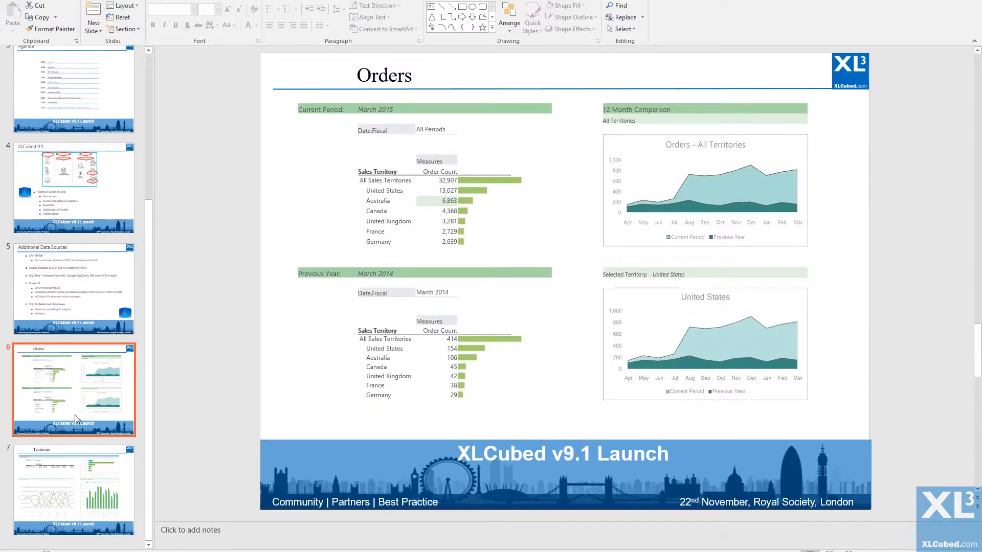
left_click(73, 488)
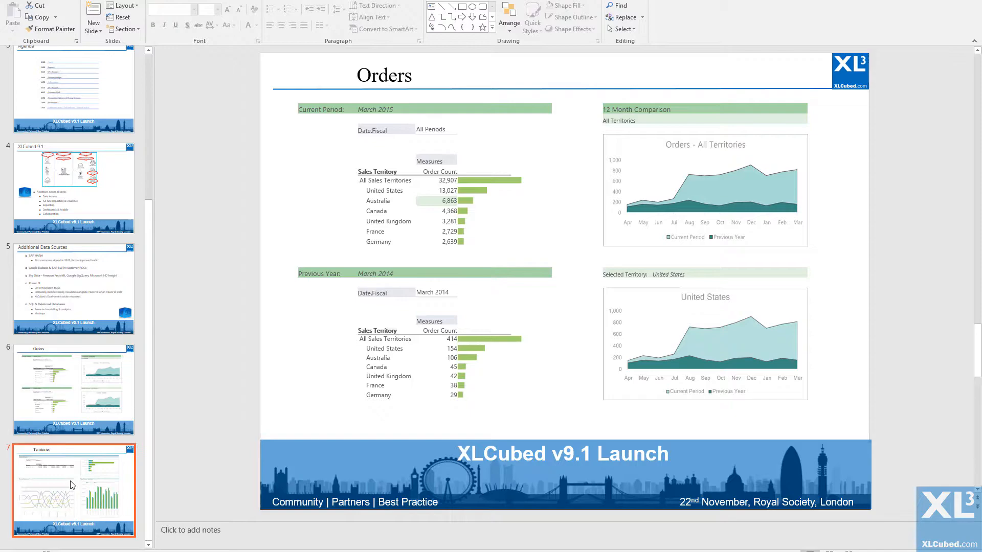
left_click(72, 488)
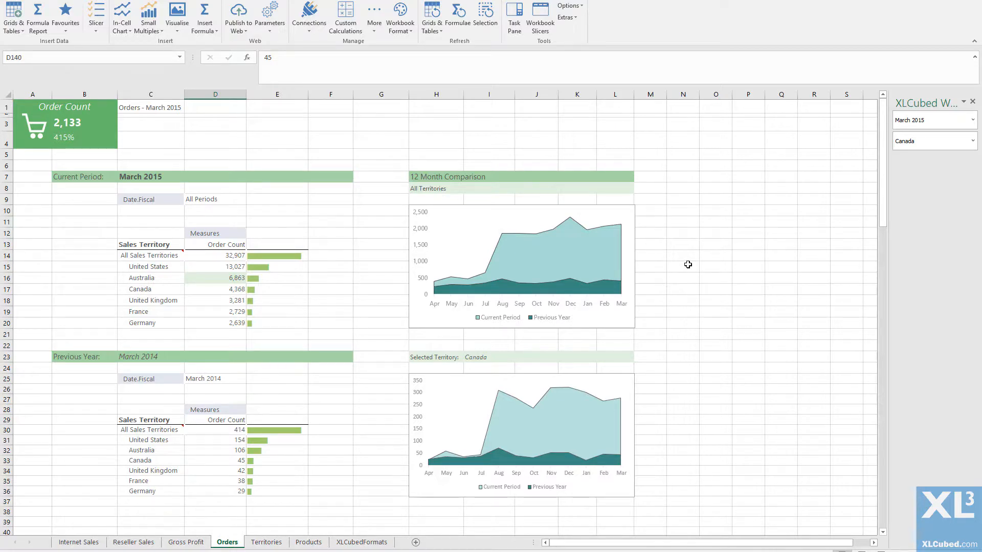
Enable Use multi-sheet print settings to produce slide pack, title Orders from 'Orders'!$C$1, and save
left_click(567, 6)
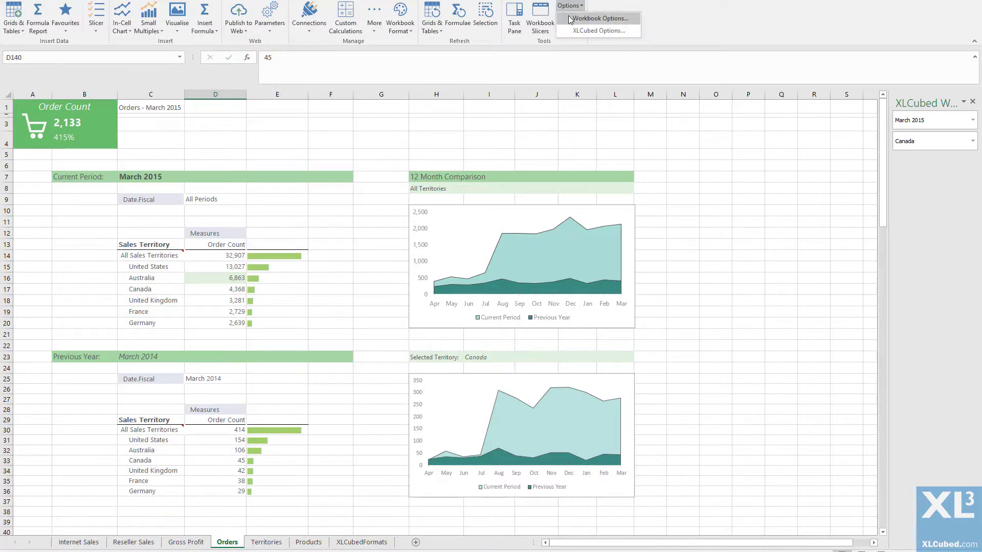
left_click(597, 17)
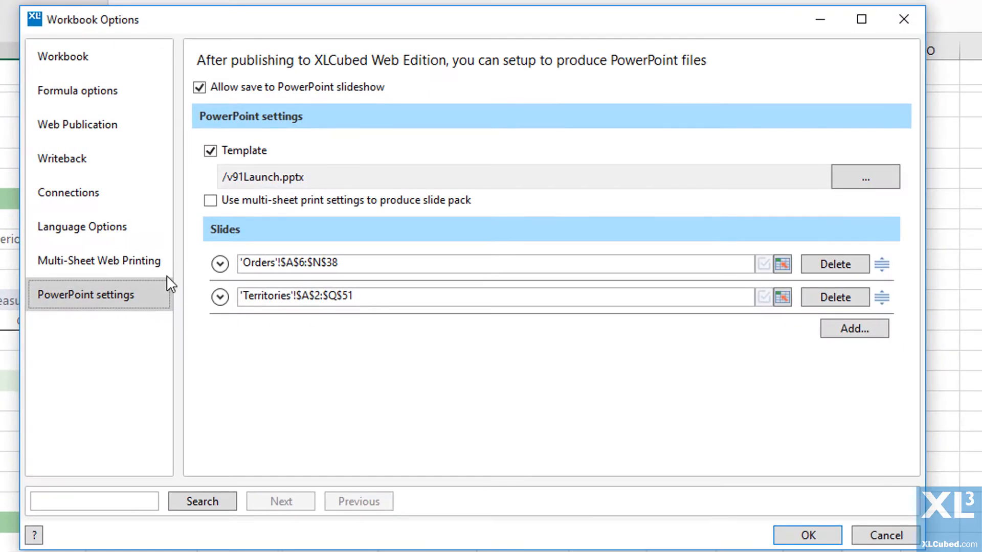
left_click(210, 201)
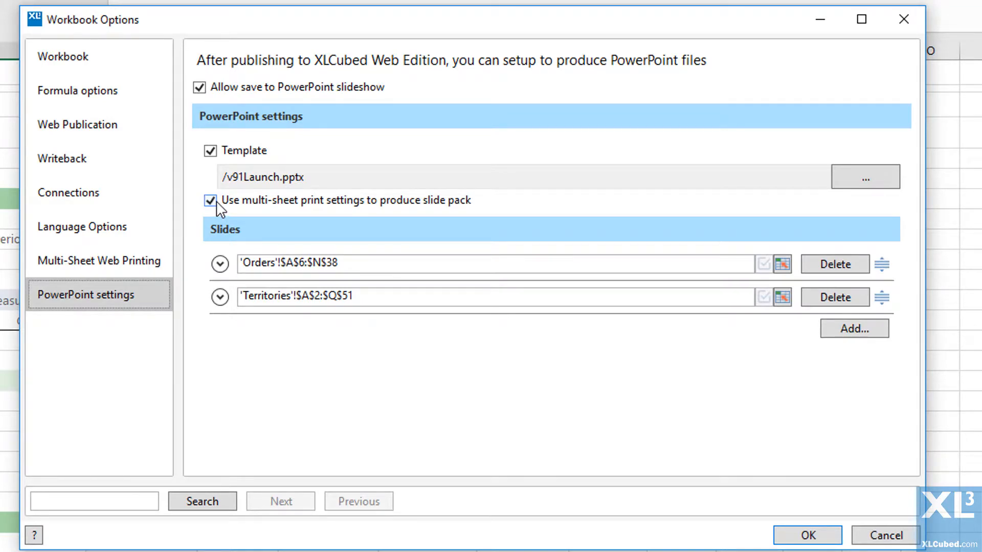
left_click(219, 263)
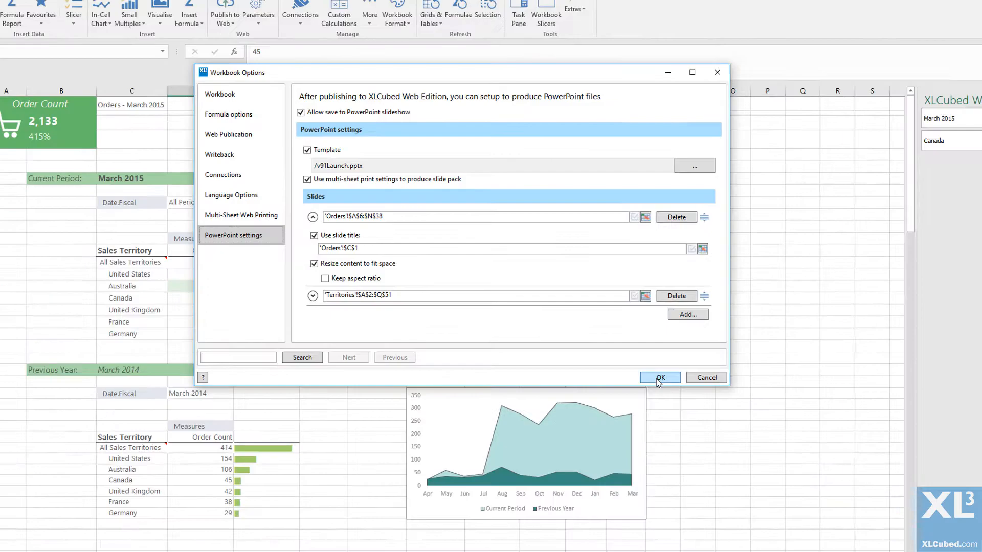
left_click(658, 378)
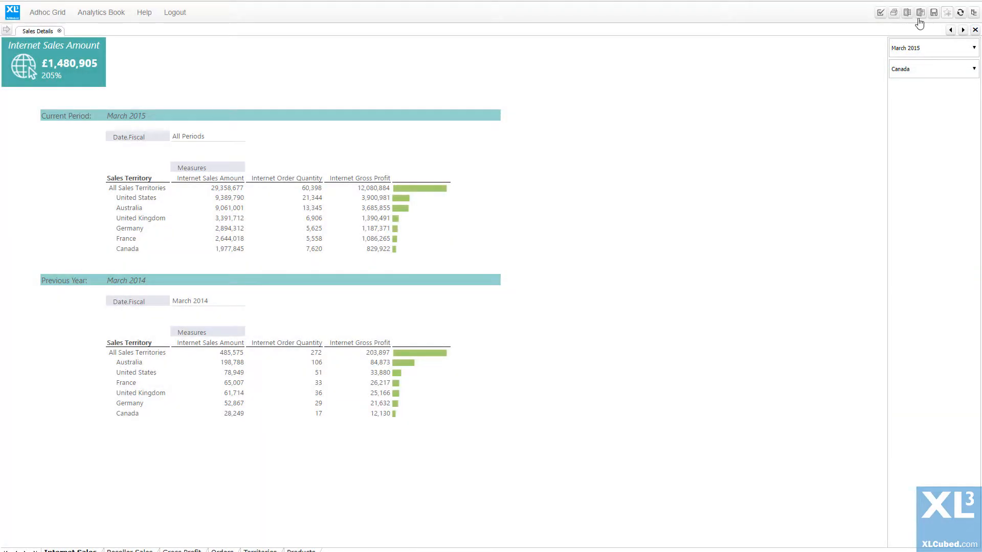
Open the Multi-Sheet dialog on the Sales Details report and tick March 2015 and April 2015
left_click(919, 12)
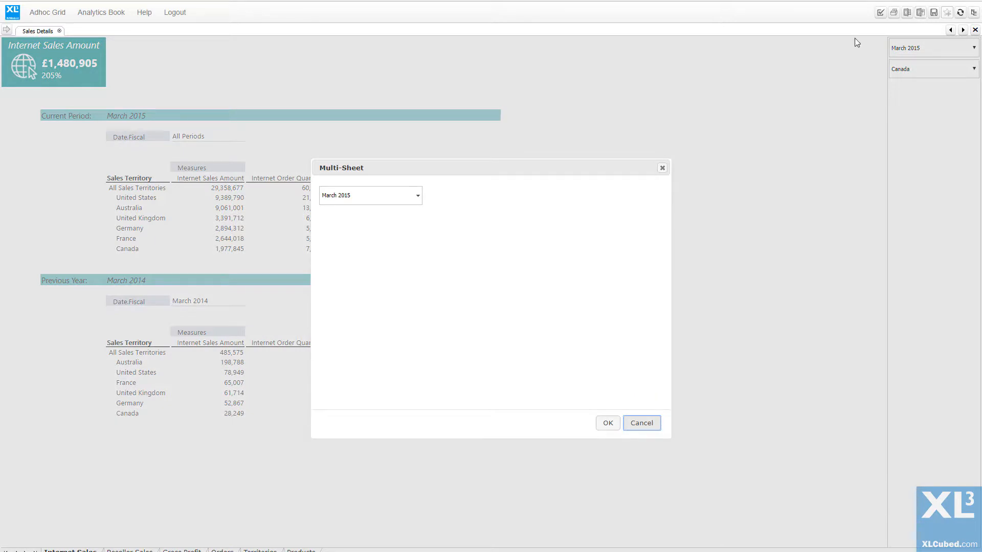
left_click(415, 195)
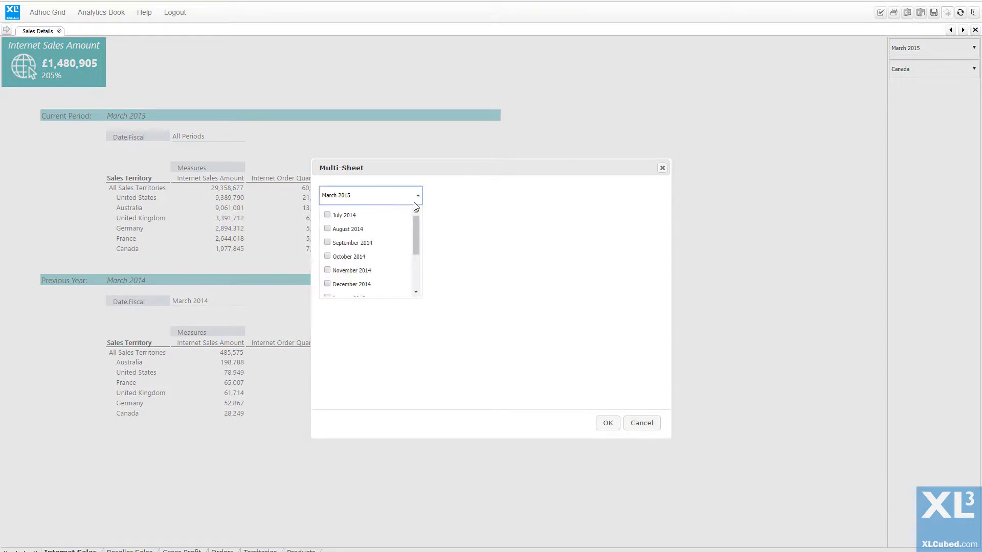
scroll("down", 3)
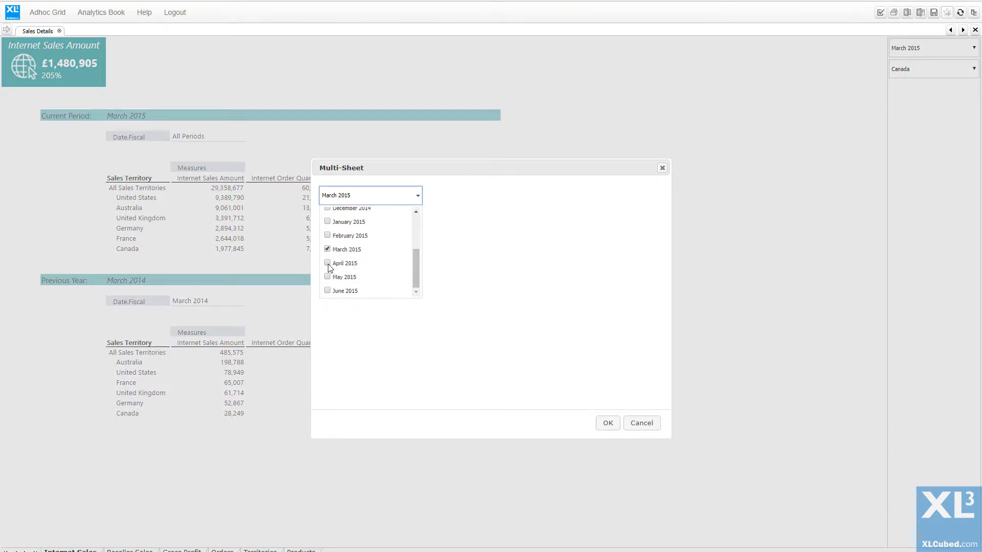
left_click(326, 262)
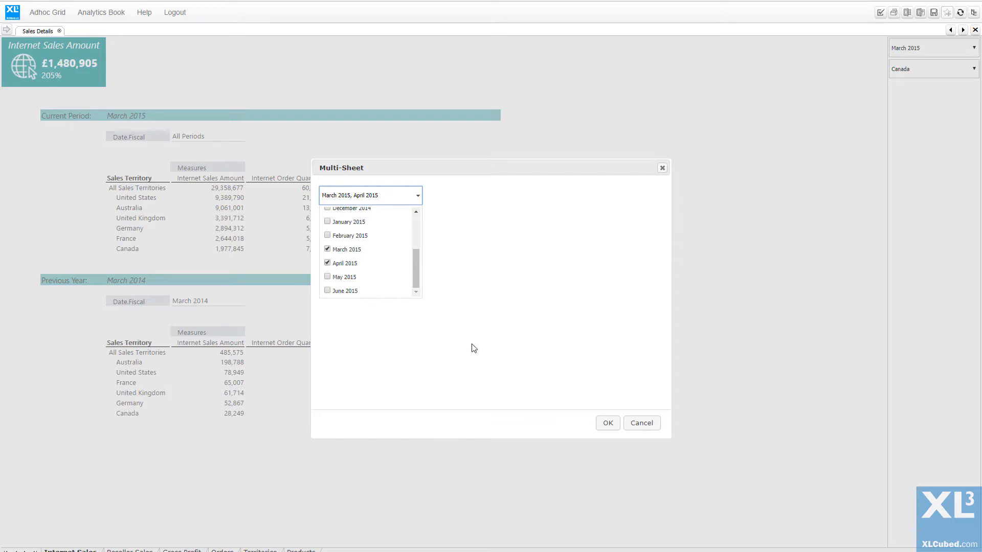